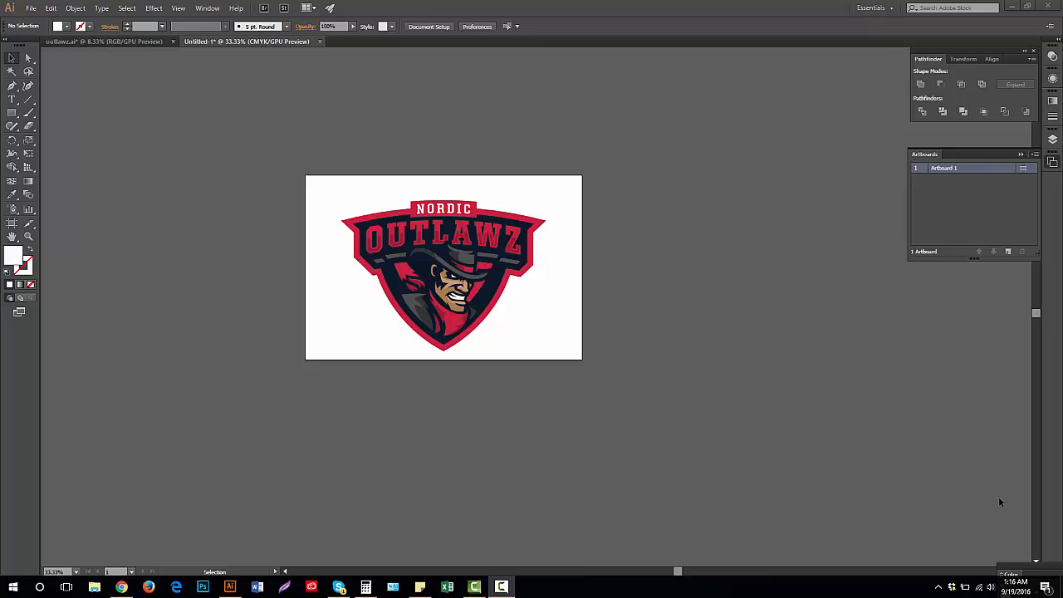
{"action": "mouse_move", "coordinate": [303, 225]}
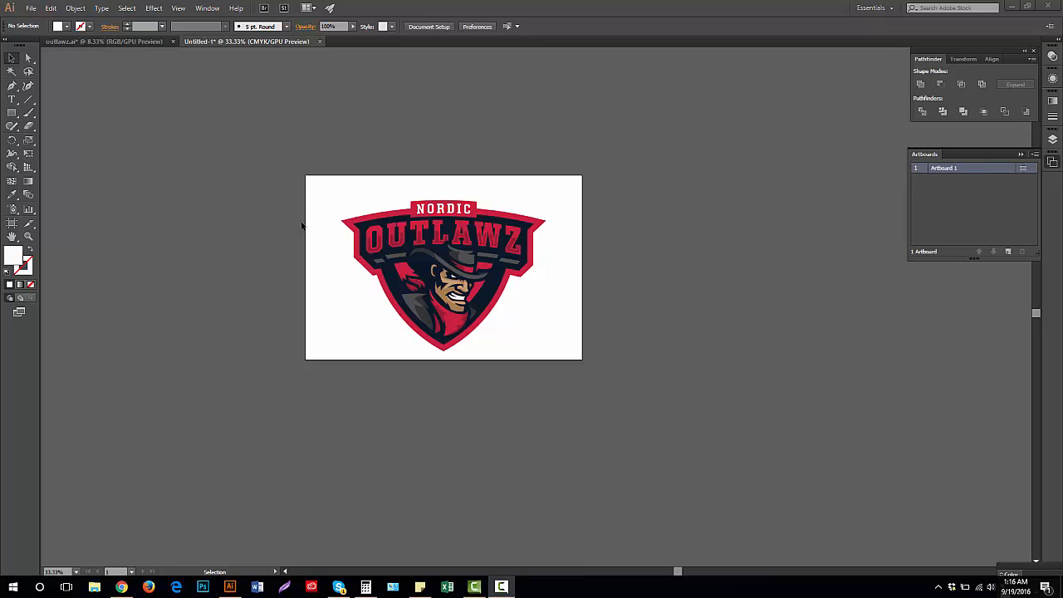
{"action": "mouse_move", "coordinate": [498, 184]}
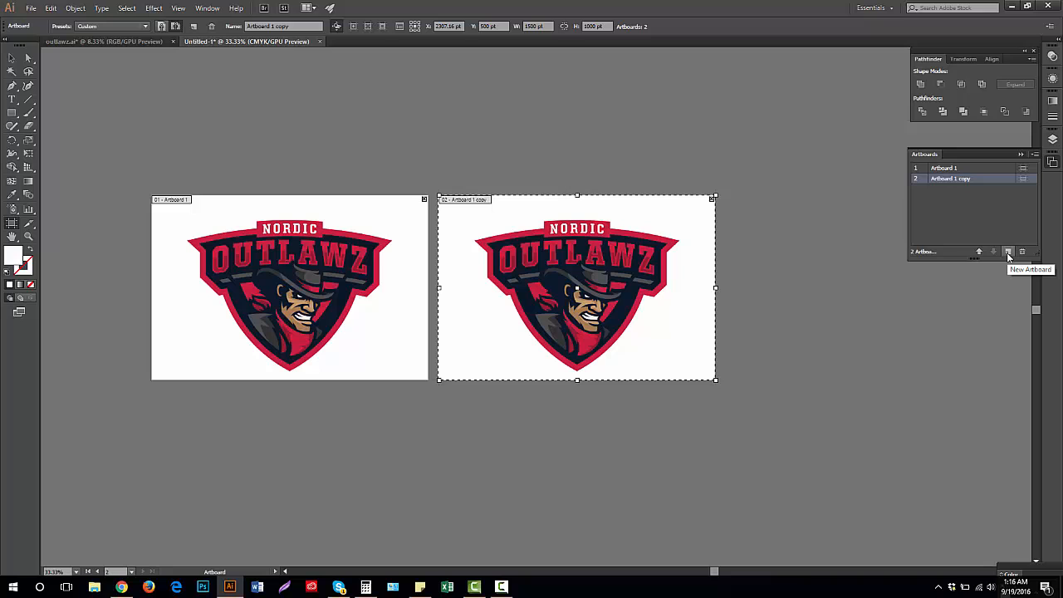
- Add another copy of the logo artboard from the Artboards panel
{"action": "left_click", "coordinate": [1008, 251]}
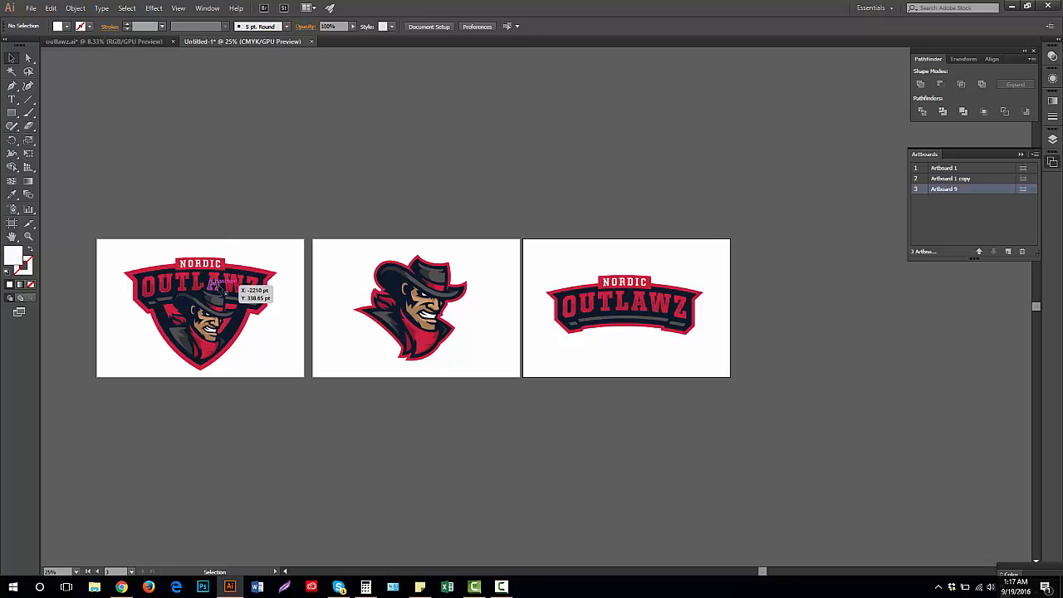
{"action": "mouse_move", "coordinate": [686, 312]}
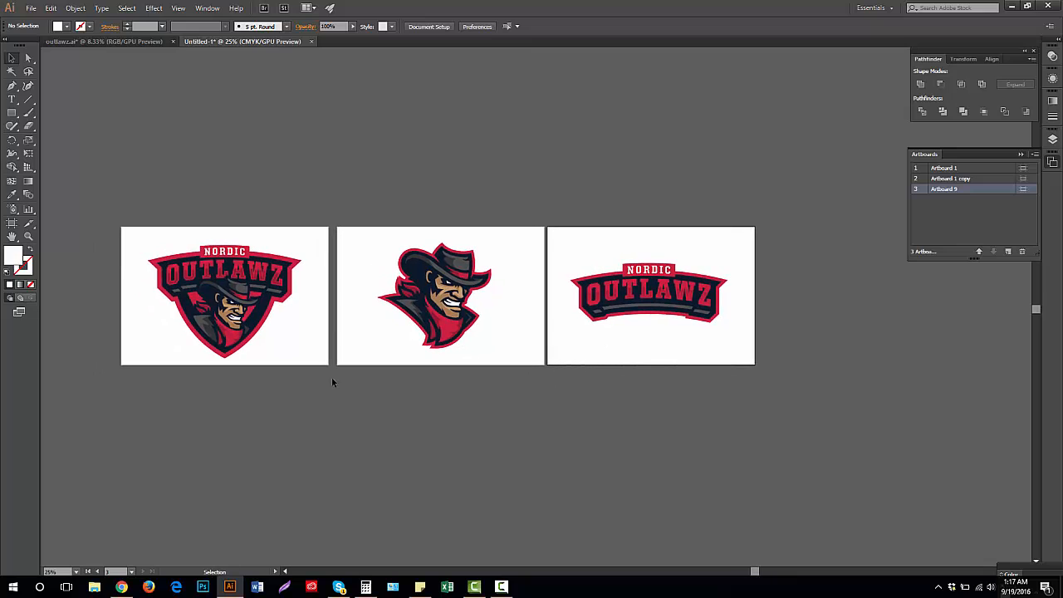
{"action": "mouse_move", "coordinate": [287, 330]}
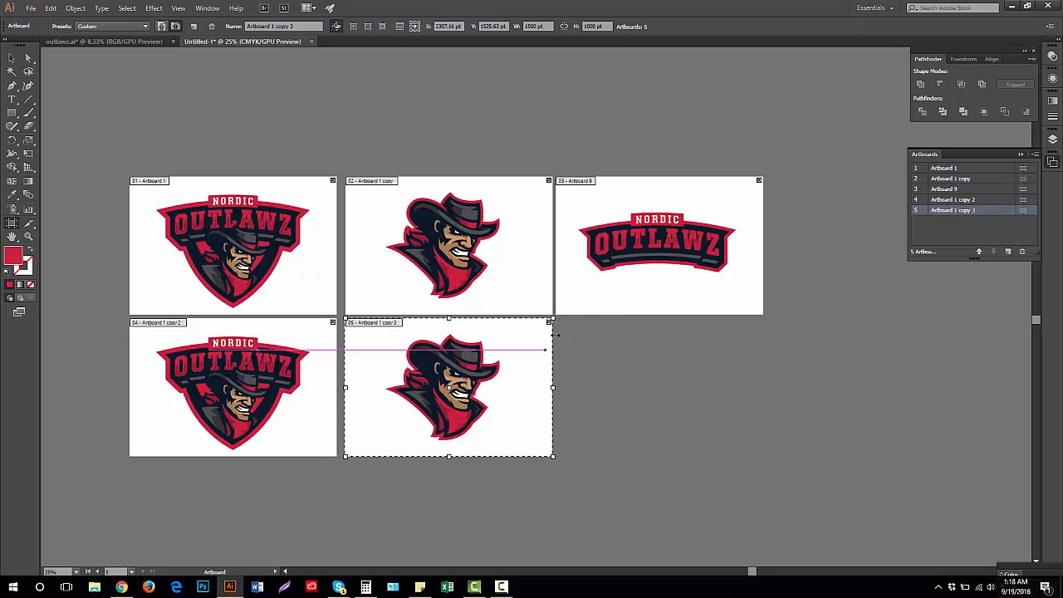
- Place the copied mascot artboard in the second row and open File > Export > Export for Screens
{"action": "left_click_drag", "start_coordinate": [448, 387], "coordinate": [659, 386]}
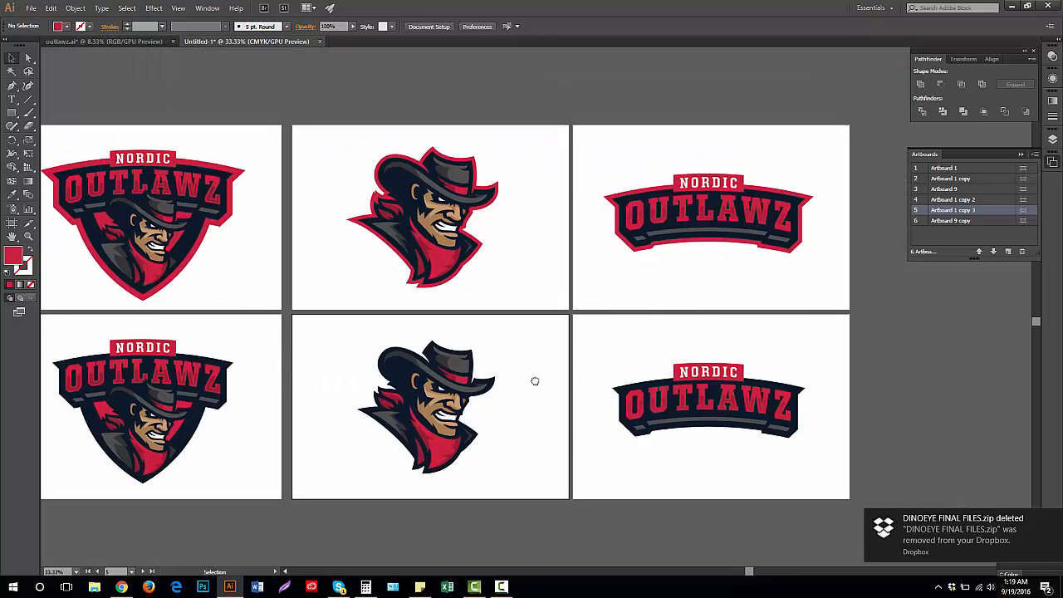
{"action": "left_click", "coordinate": [31, 8]}
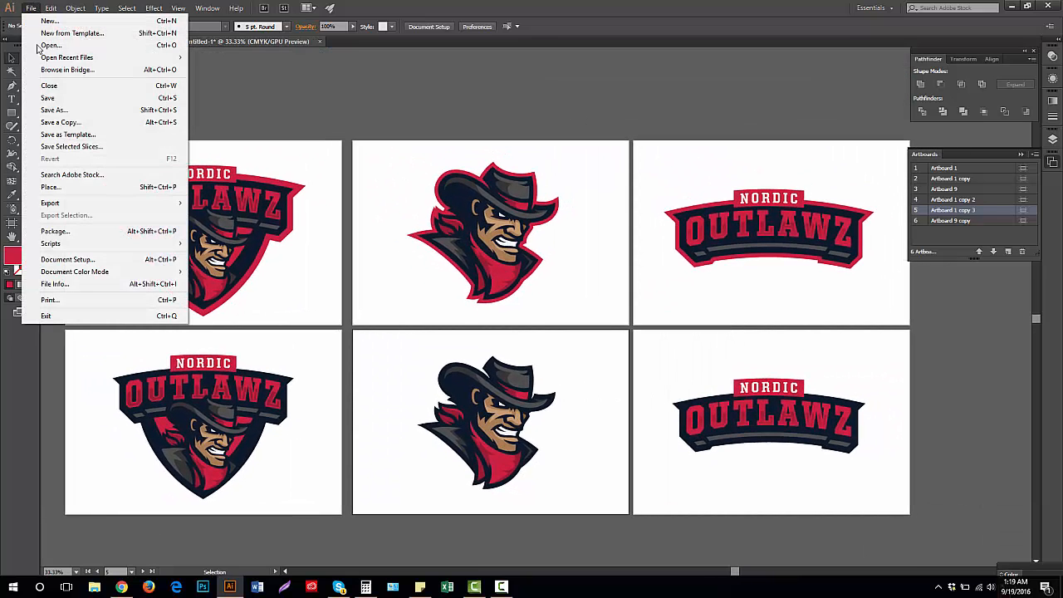
{"action": "mouse_move", "coordinate": [50, 202]}
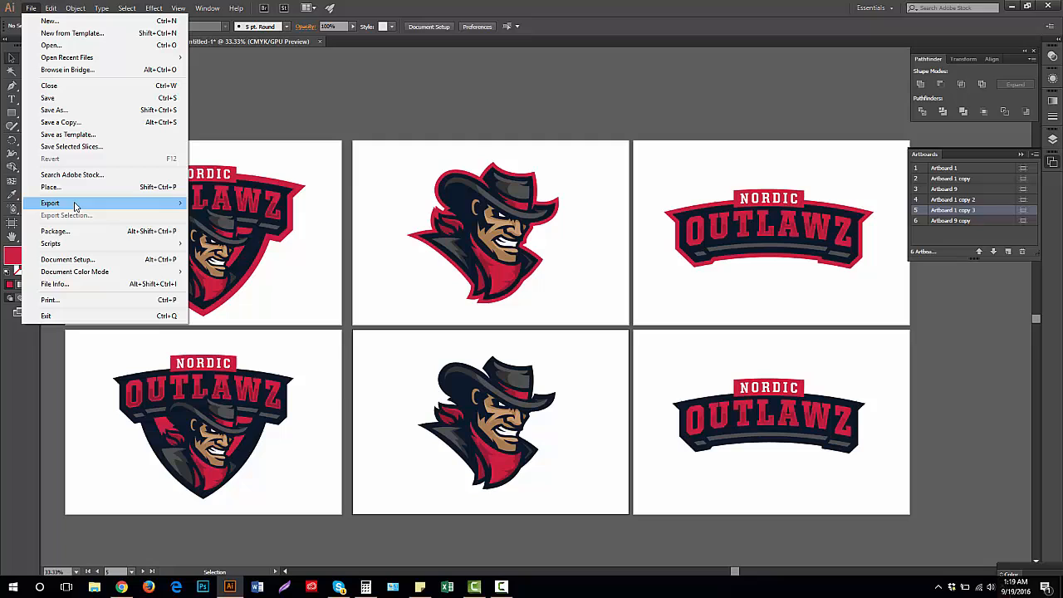
{"action": "mouse_move", "coordinate": [49, 203]}
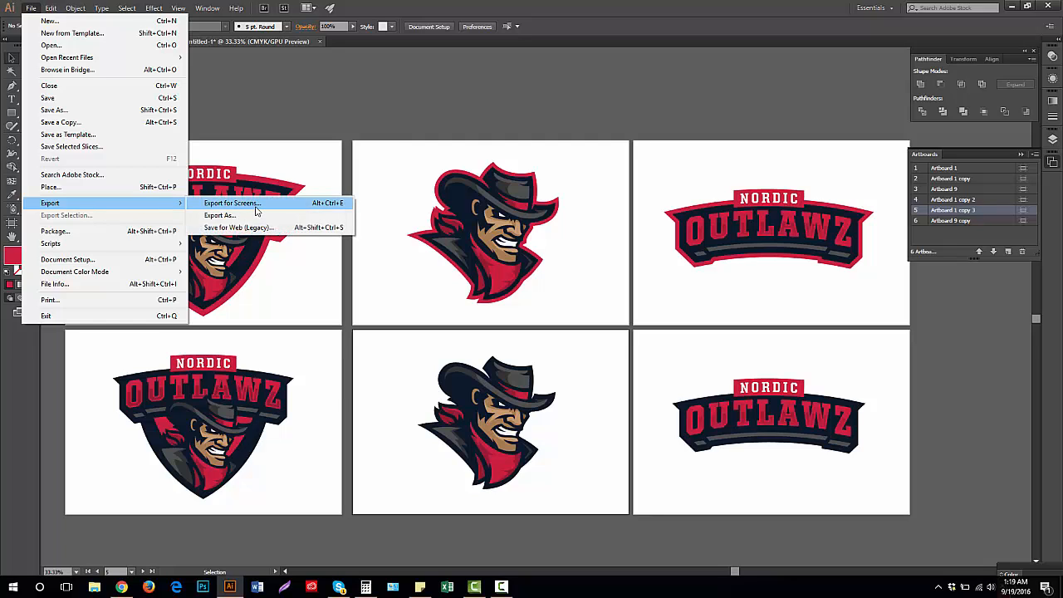
{"action": "left_click", "coordinate": [231, 203]}
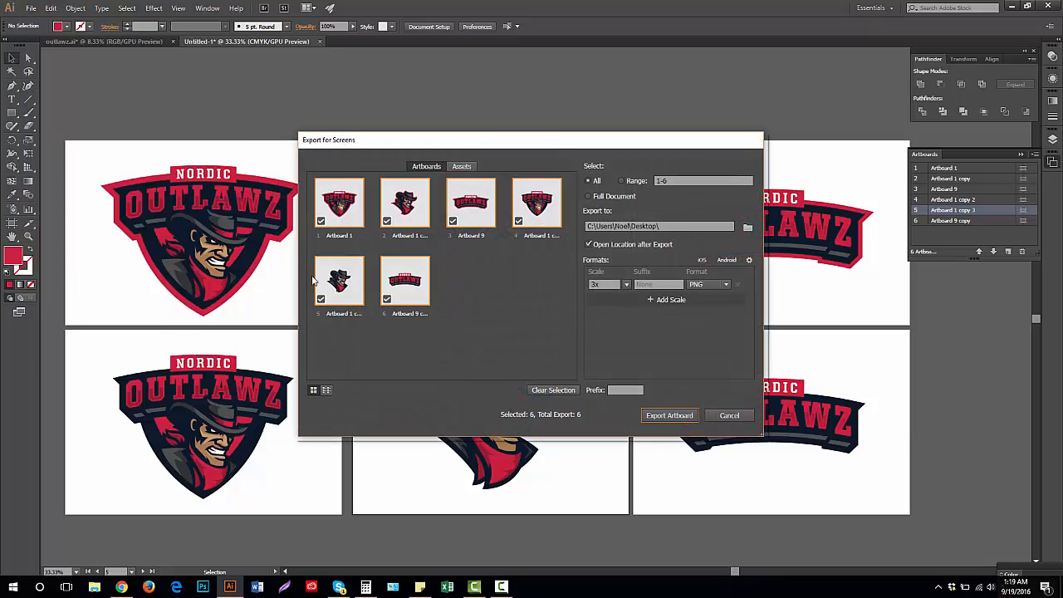
- Rename the first artboard 'jbgbcf' and export all six artboards as PNGs
{"action": "double_click", "coordinate": [339, 235]}
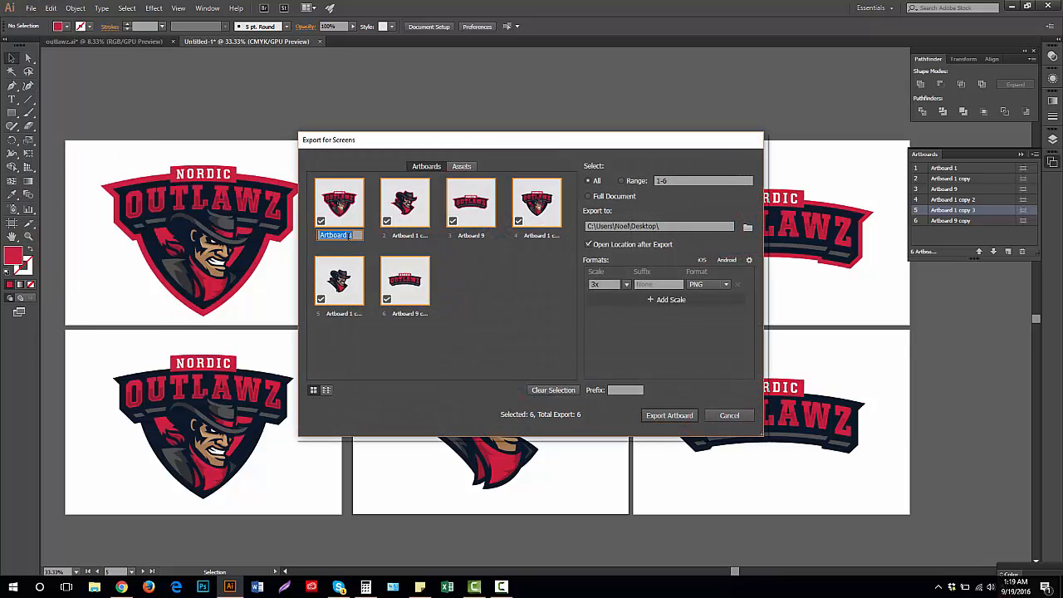
{"action": "type", "text": "jbgbcf"}
{"action": "left_click", "coordinate": [411, 235]}
{"action": "type", "text": "afq"}
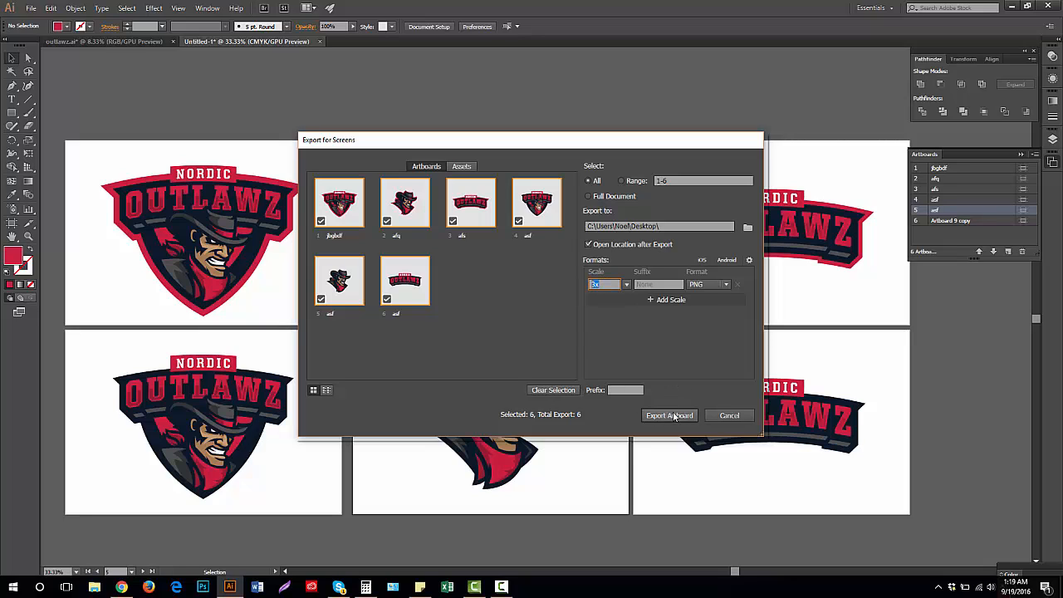
{"action": "left_click", "coordinate": [669, 415]}
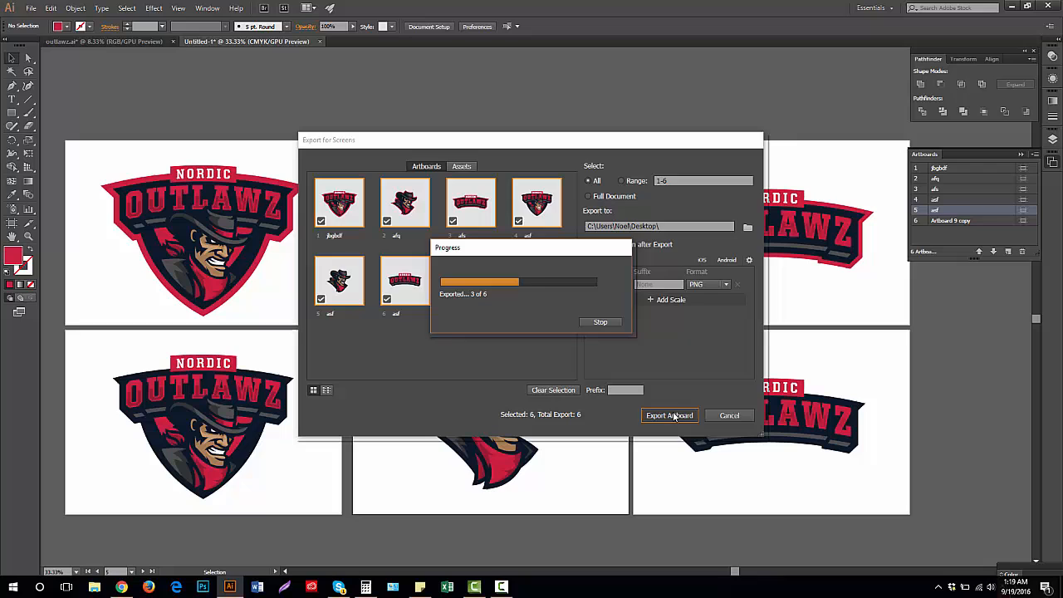